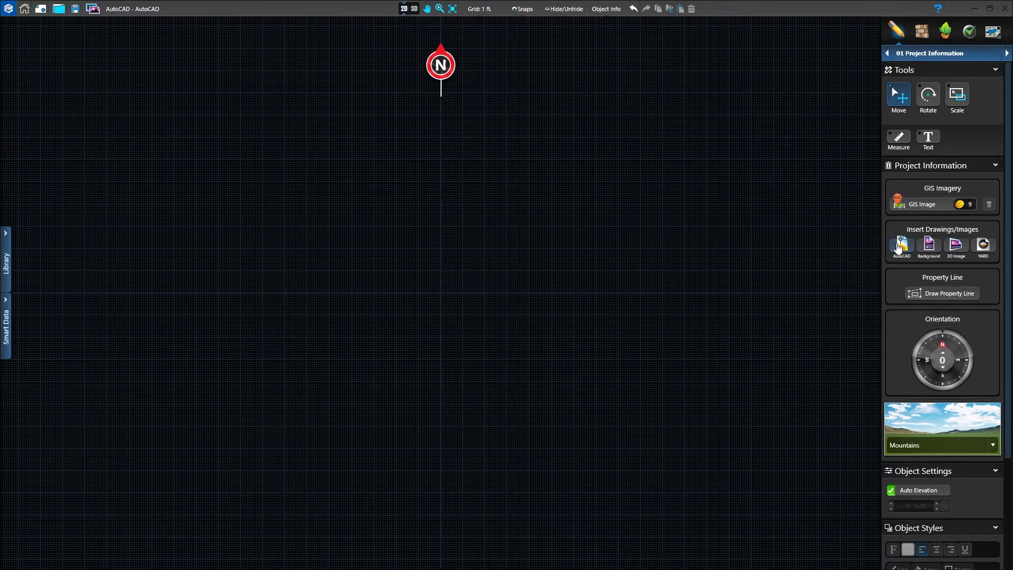
Insert the Smith Residence.dxf AutoCAD drawing from the Downloads folder
click(899, 244)
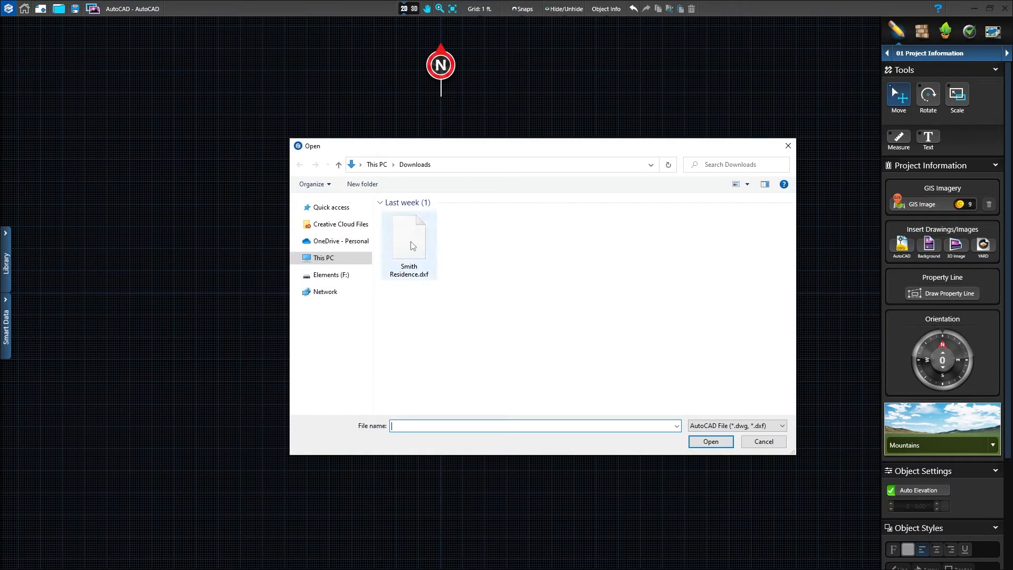
click(408, 239)
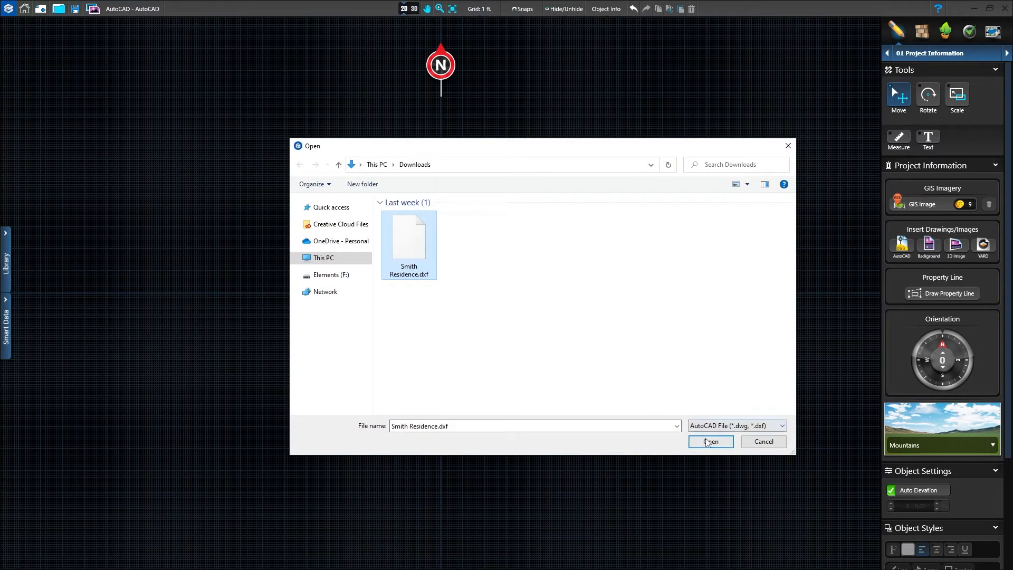
click(710, 441)
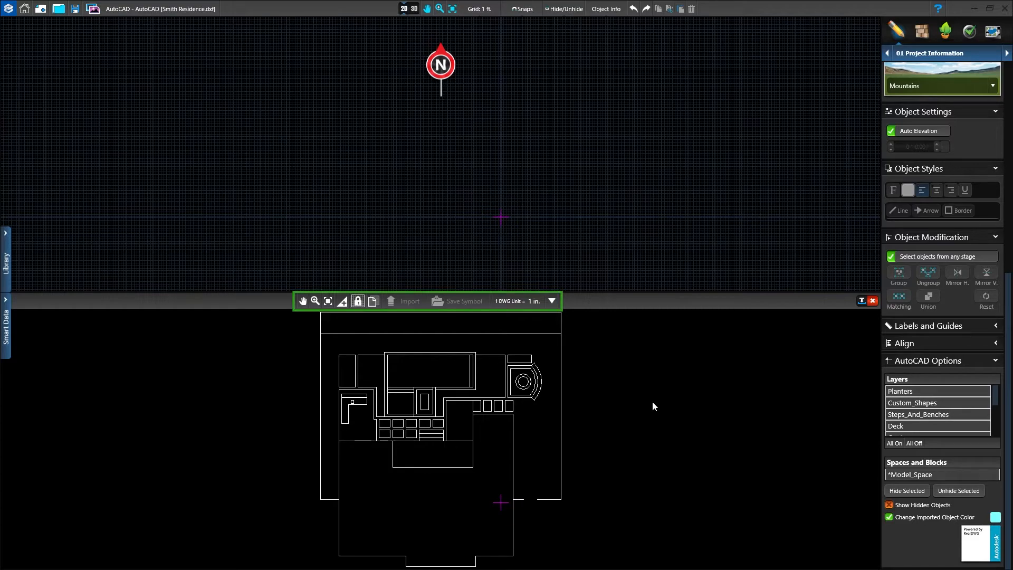
mouse_move(395, 345)
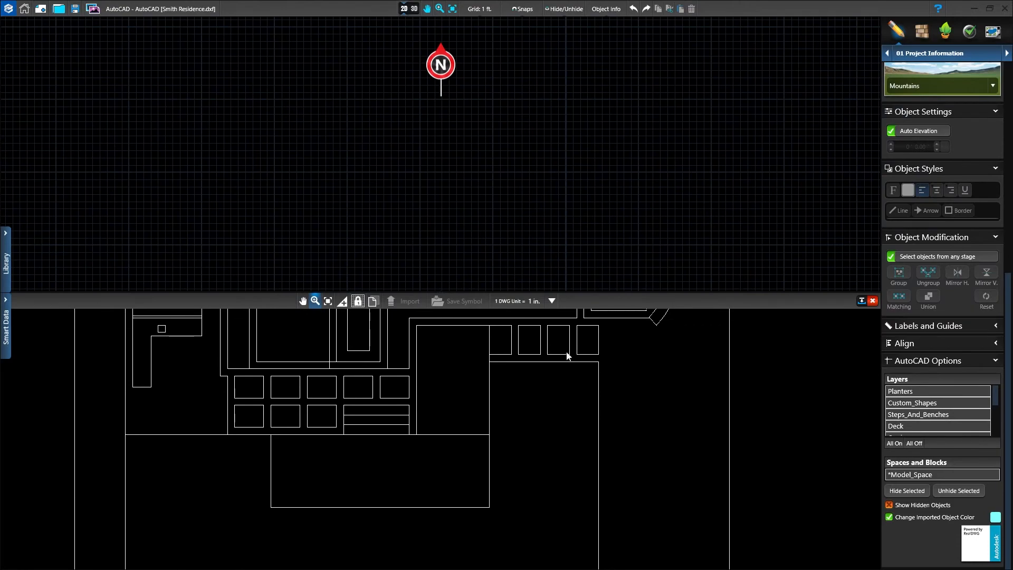
mouse_move(479, 396)
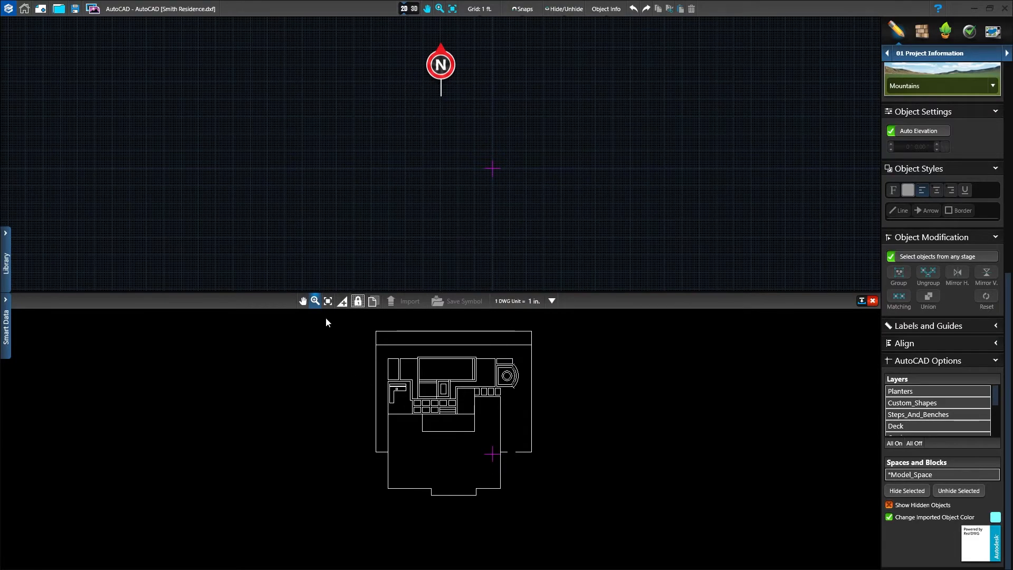
click(327, 300)
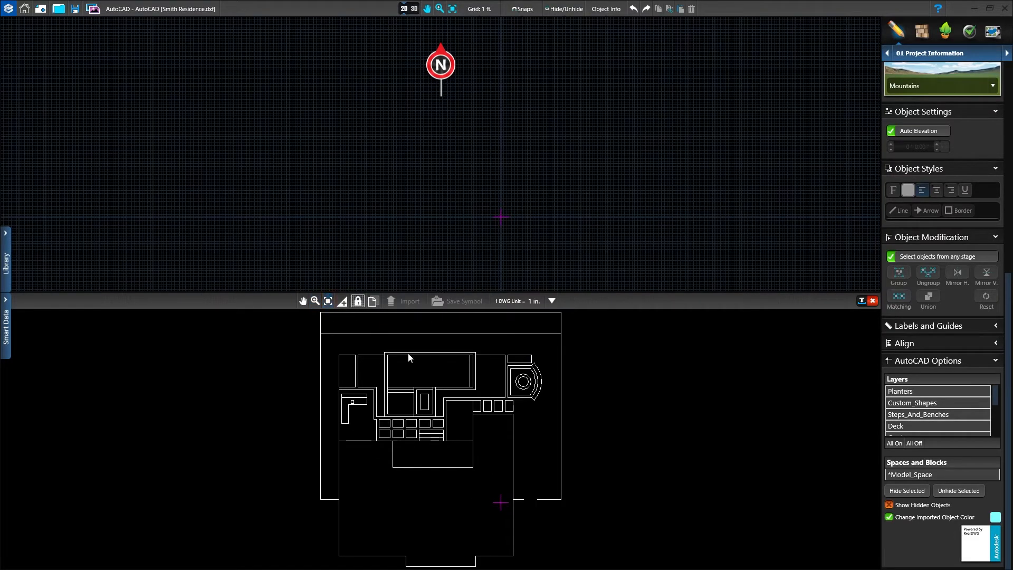
click(328, 300)
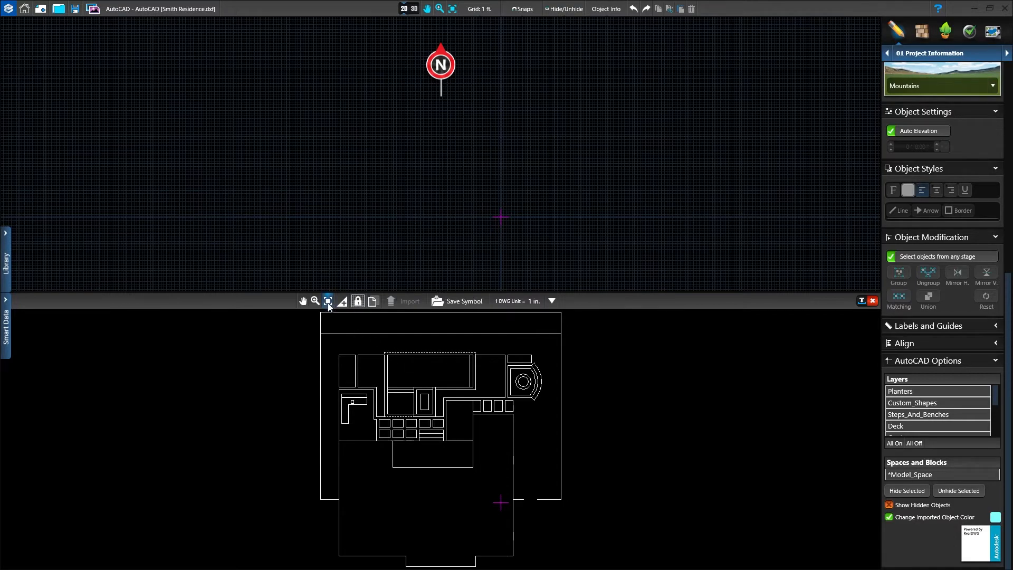
click(327, 301)
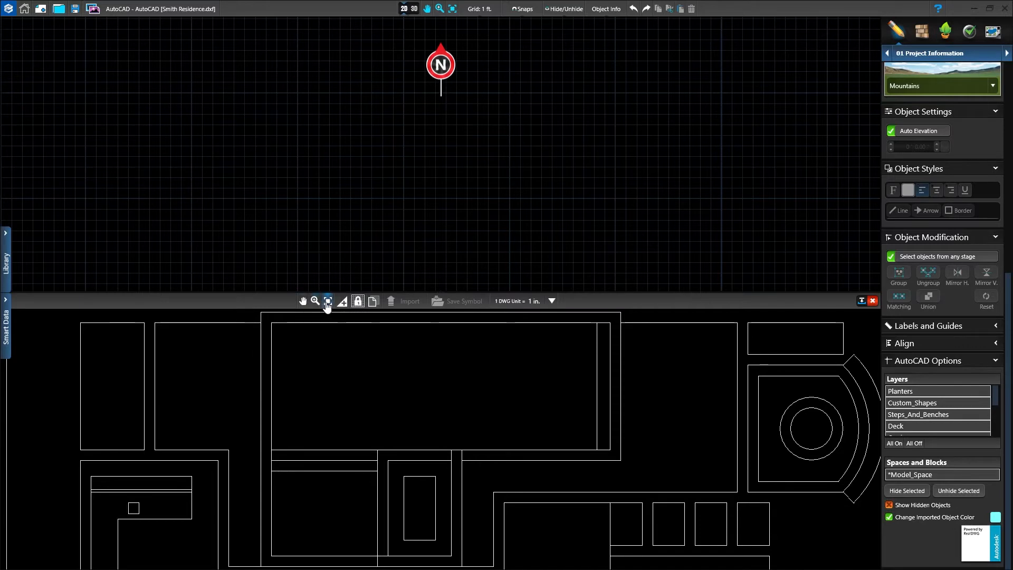
click(327, 302)
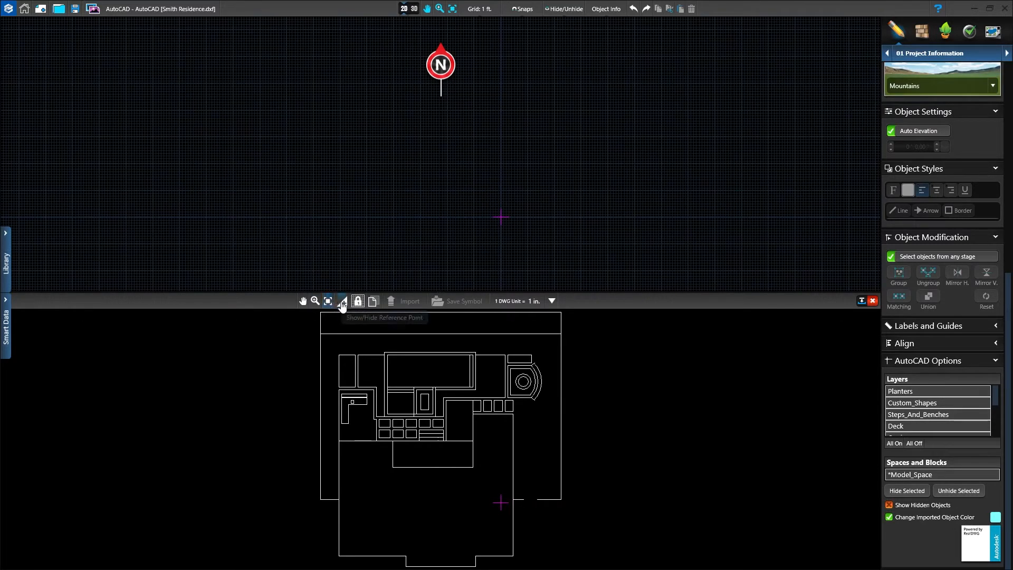
mouse_move(342, 300)
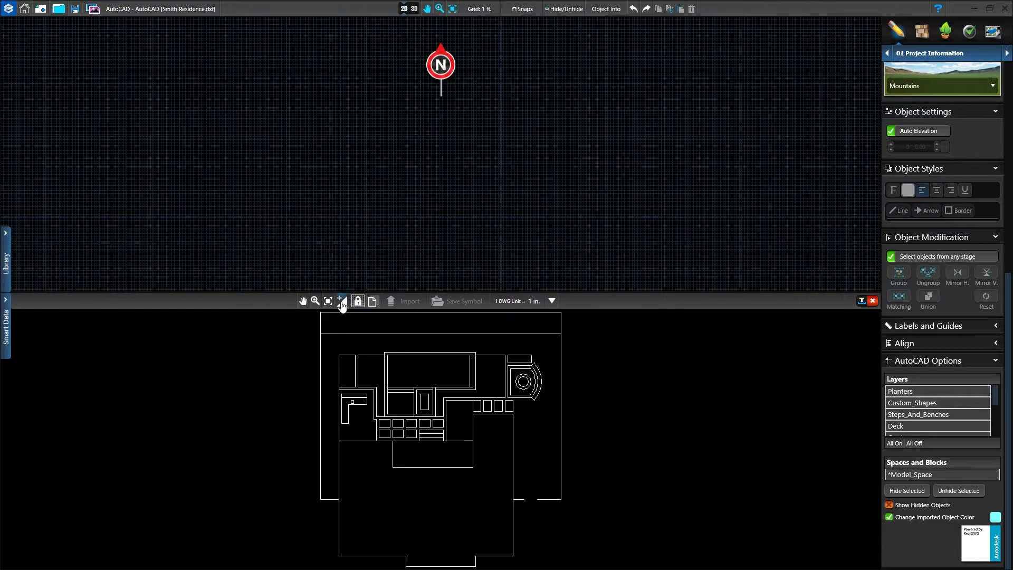
mouse_move(358, 301)
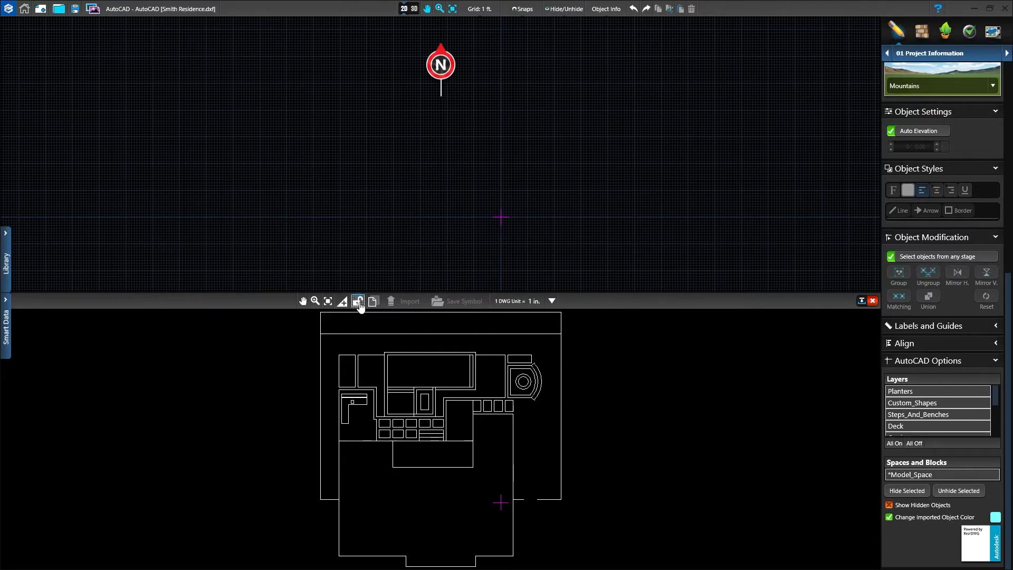
mouse_move(373, 300)
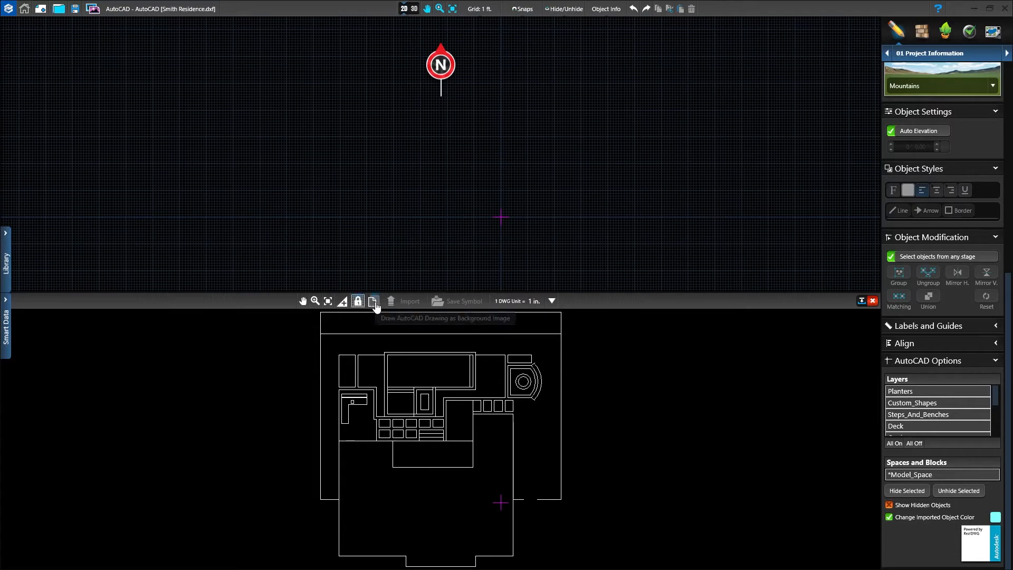
mouse_move(373, 302)
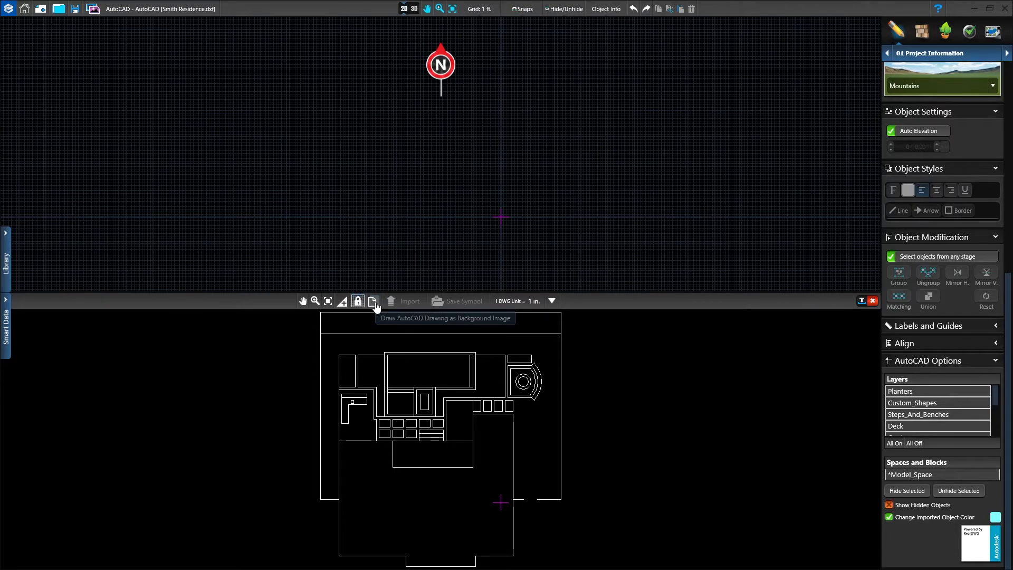
click(373, 301)
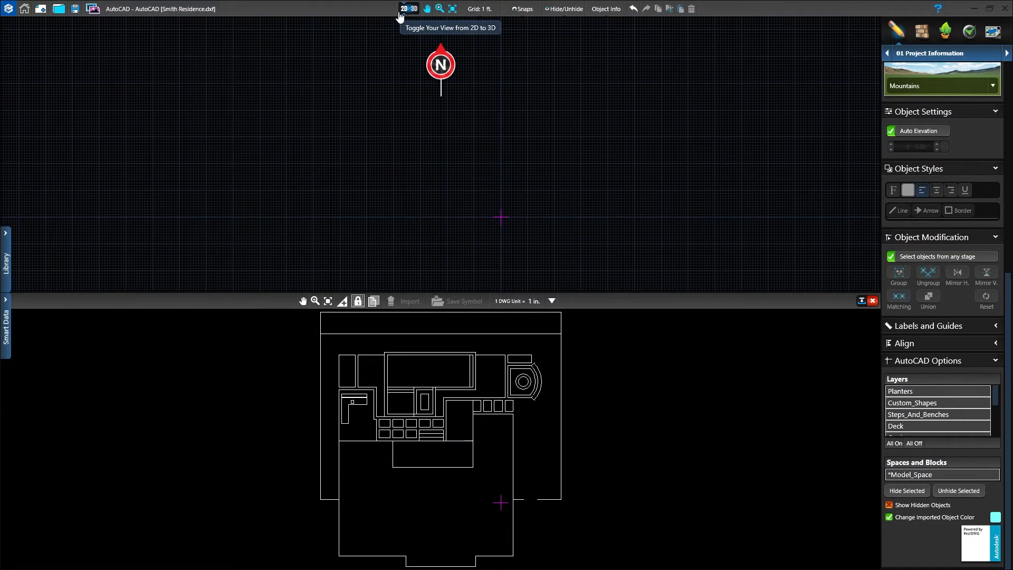
mouse_move(388, 110)
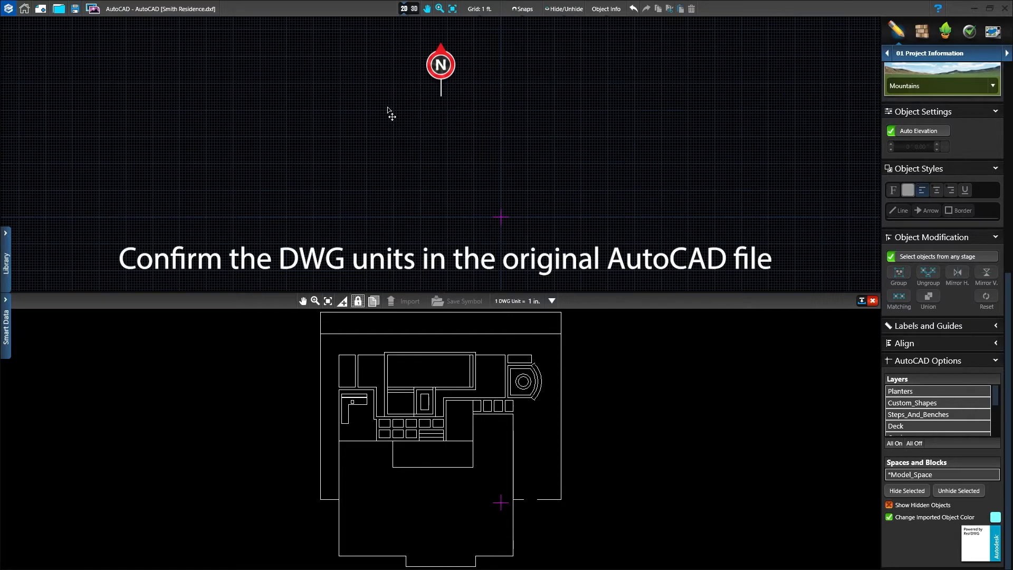
Keep DWG units at 1 in. and import the house outline on the 02 House stage, then start changing its colour
click(550, 301)
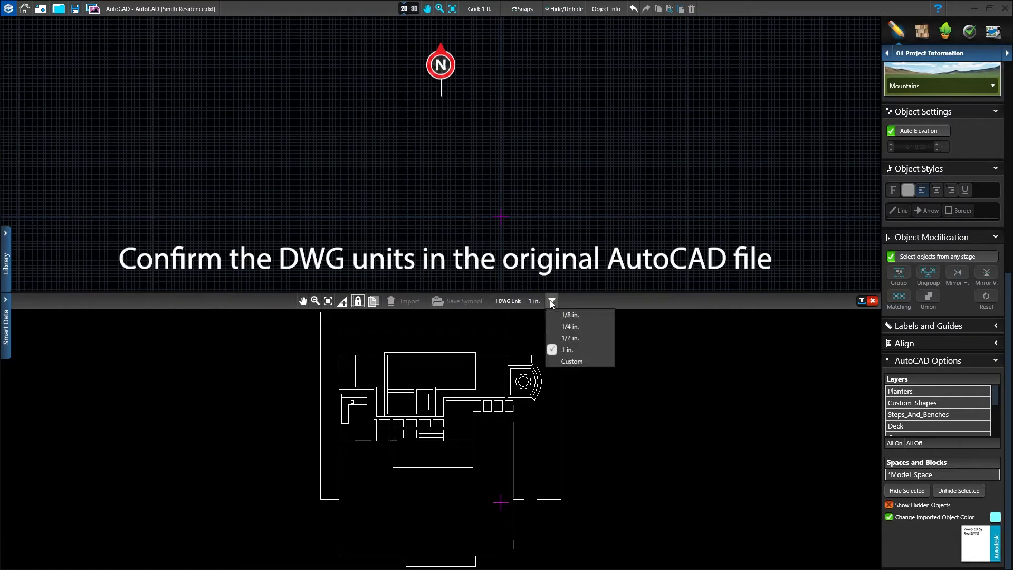
click(550, 301)
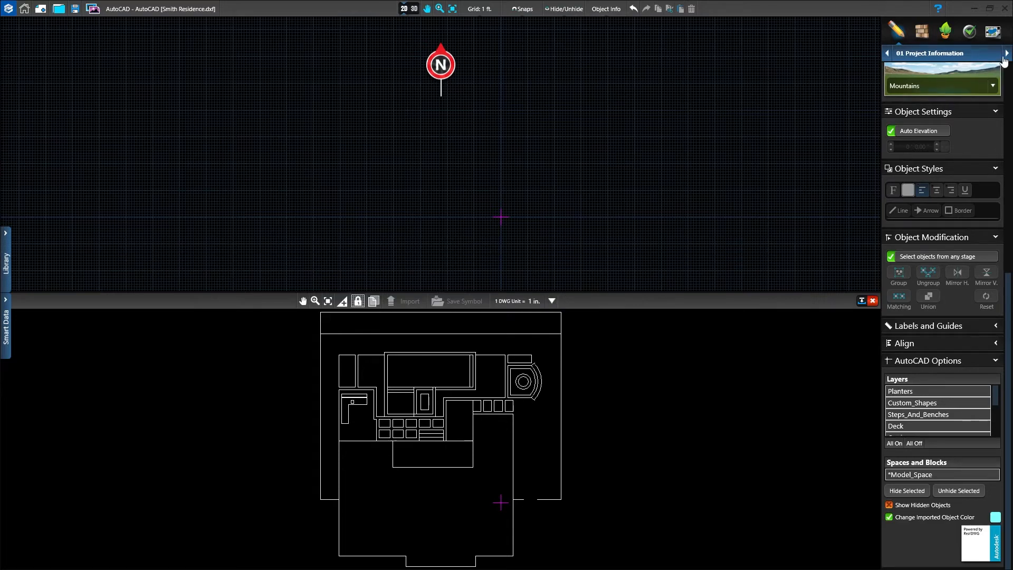
click(1006, 53)
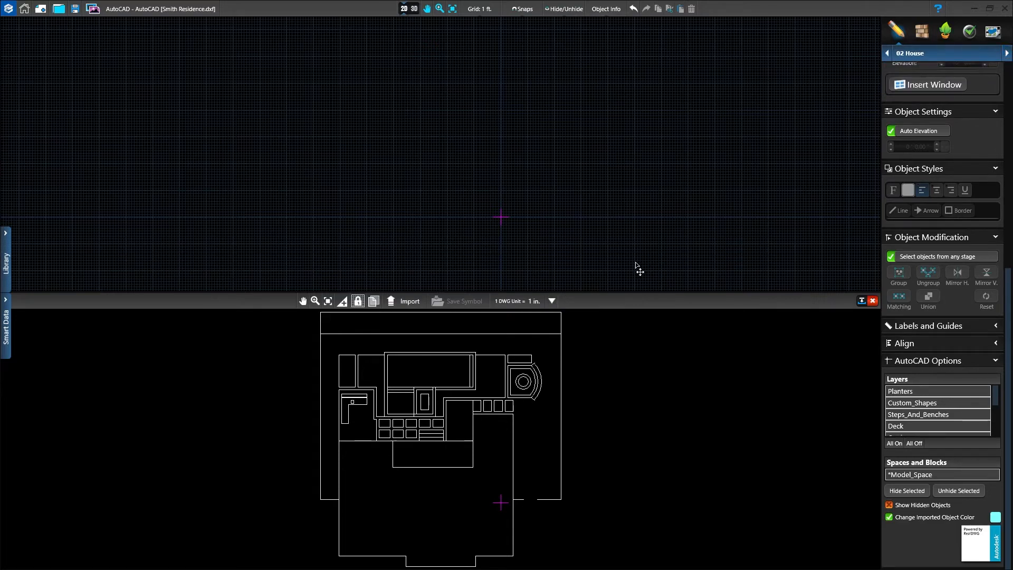
mouse_move(512, 444)
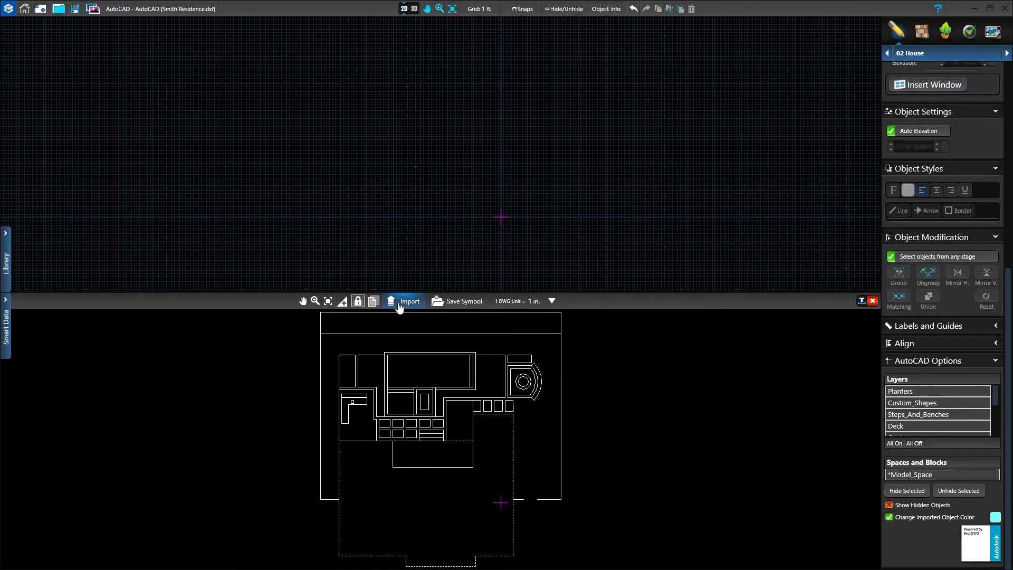
click(409, 301)
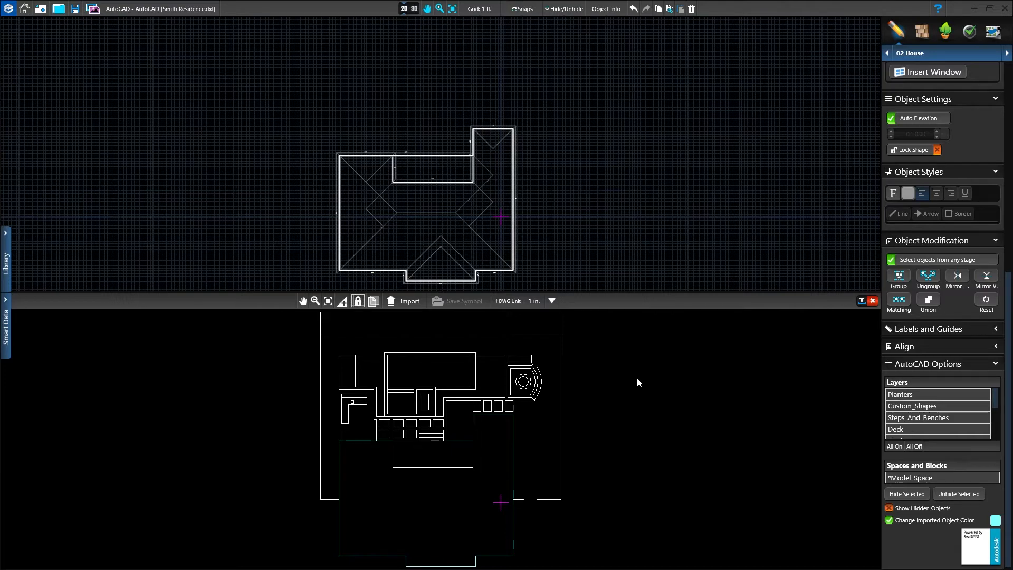
mouse_move(877, 504)
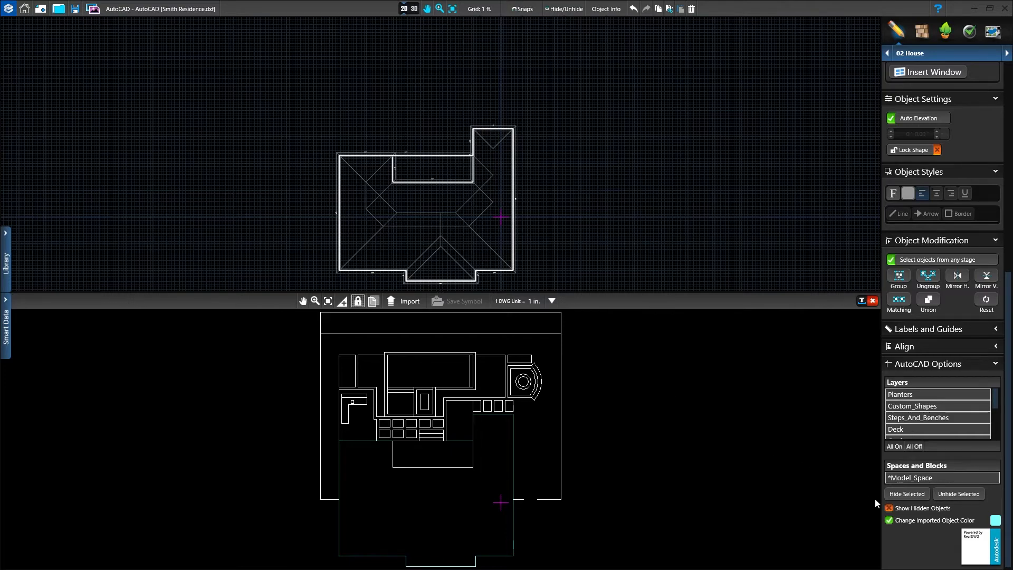
click(995, 520)
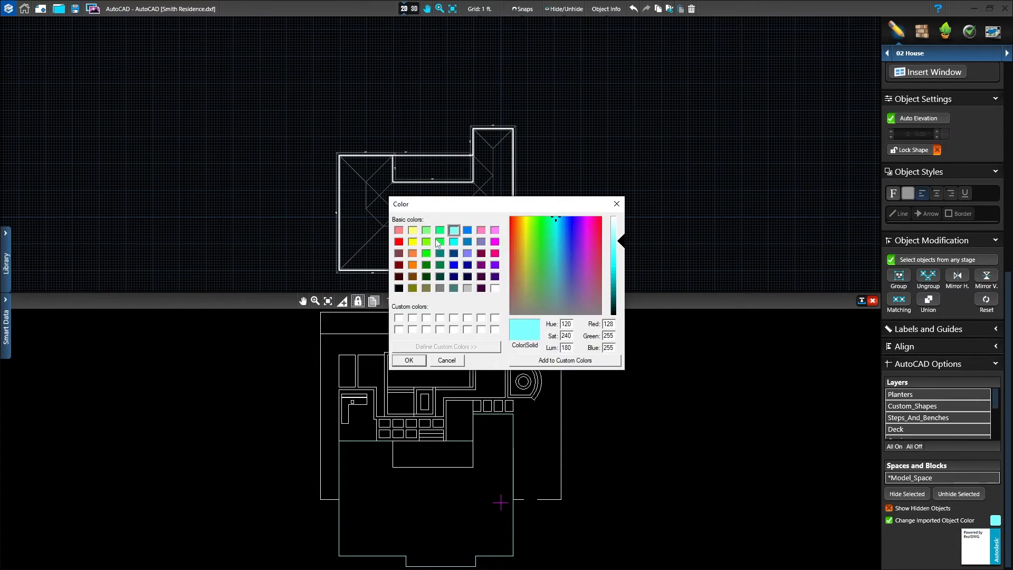
click(440, 241)
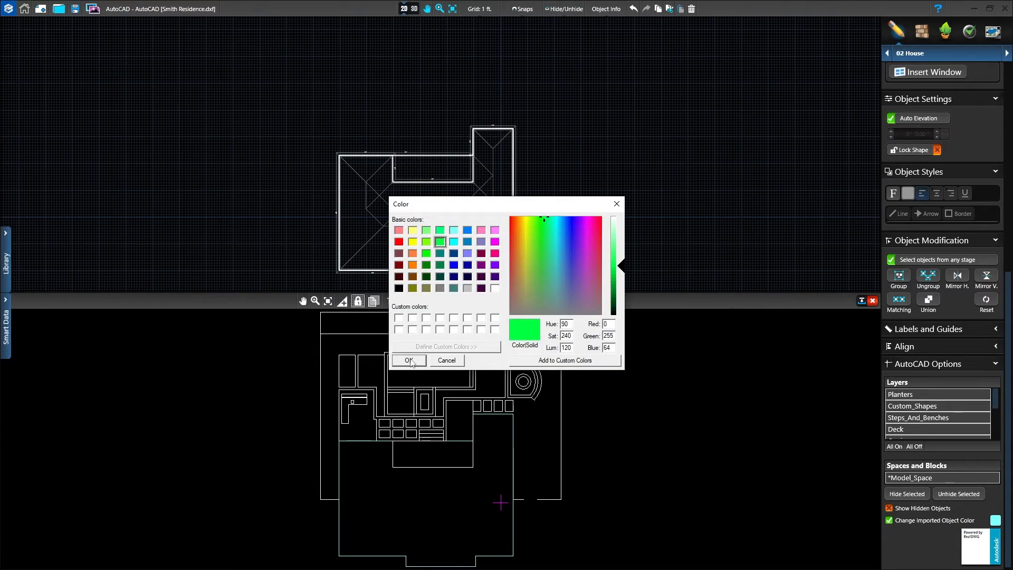
click(408, 360)
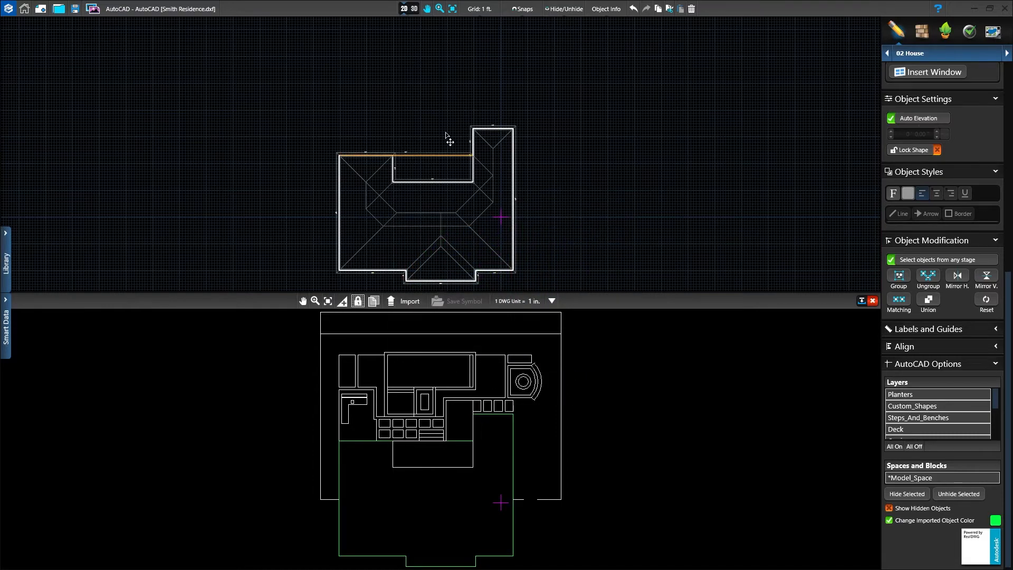
click(415, 9)
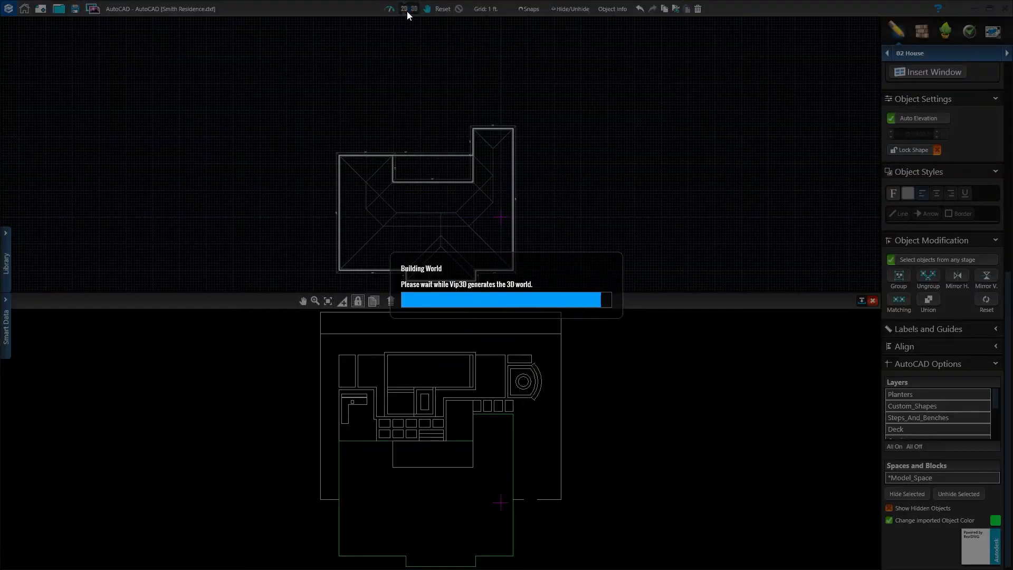
click(414, 8)
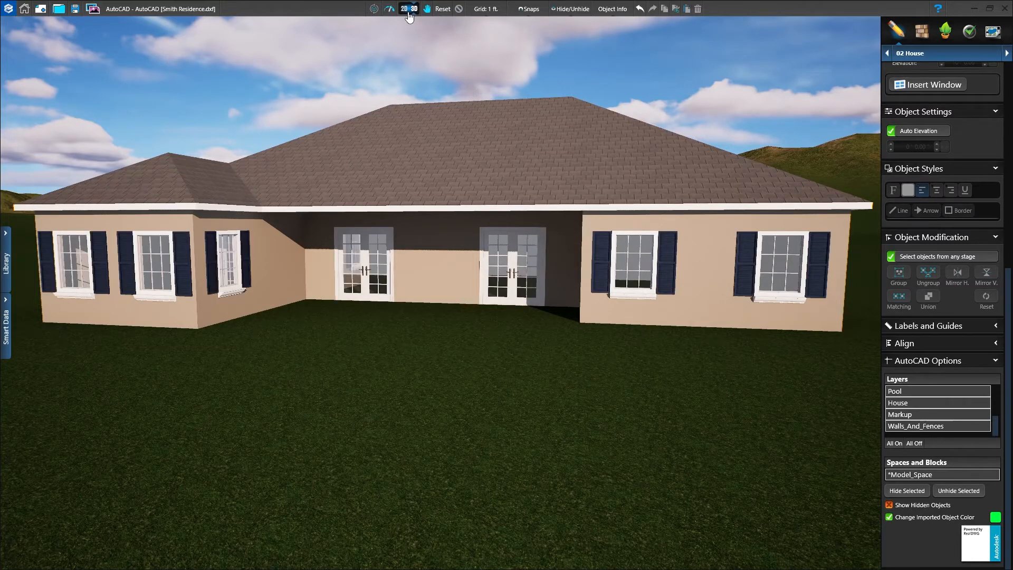
click(403, 9)
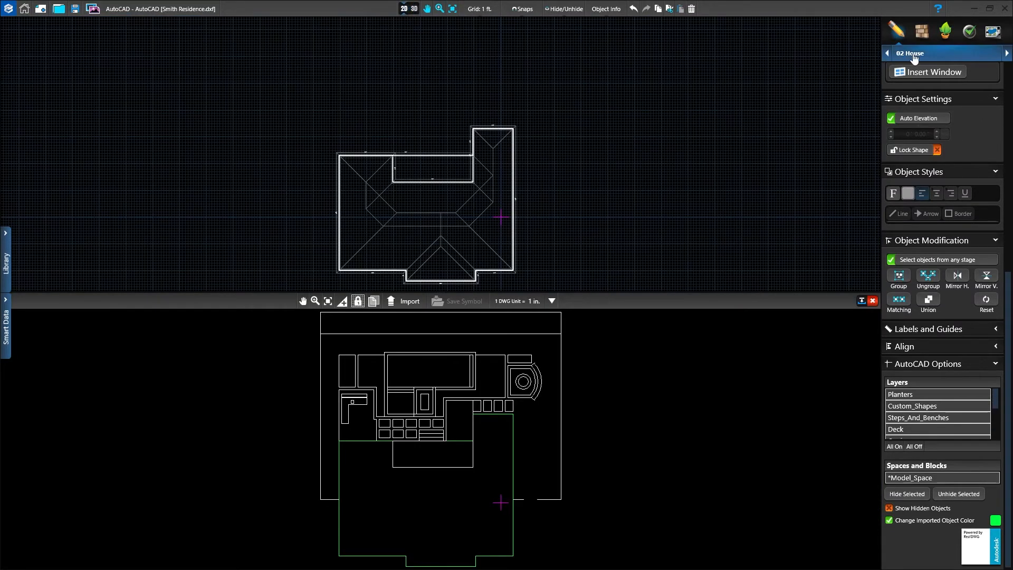
Switch the stage selector to 05 Pools
click(1007, 52)
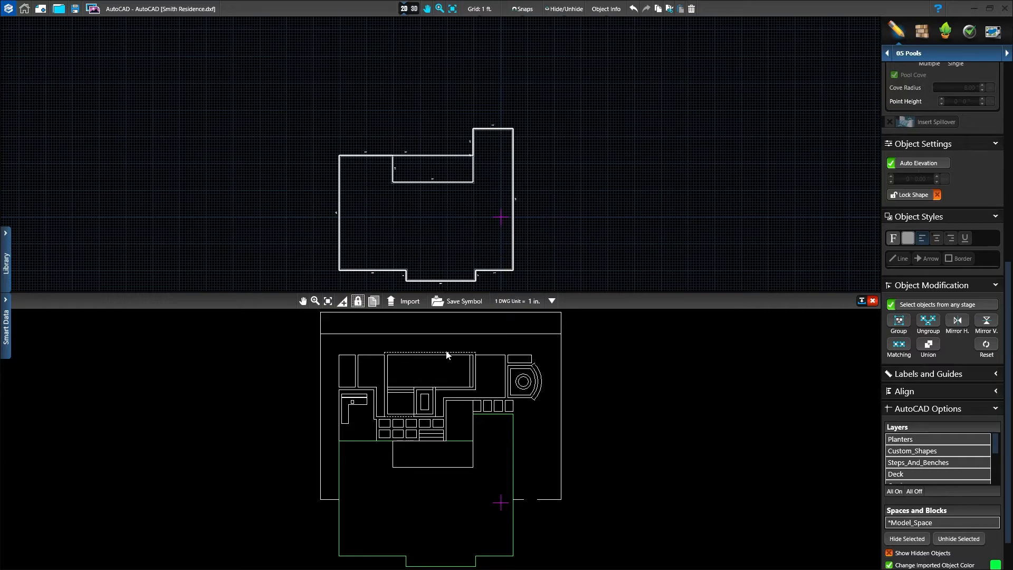
mouse_move(403, 321)
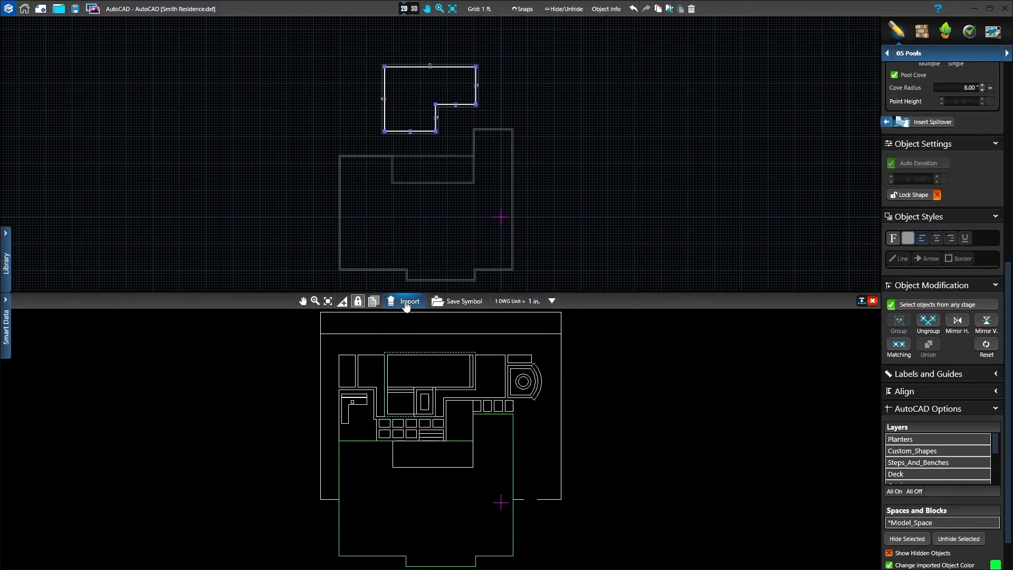
mouse_move(940, 61)
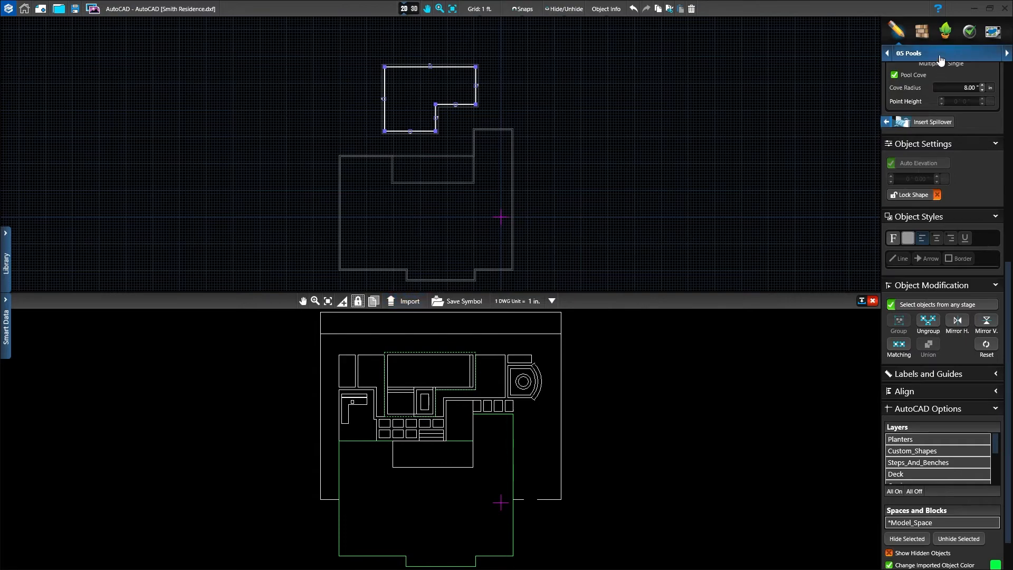
On 07 Hardscapes & Decks, import only the Deck layer shapes, then turn all layers back on
click(1007, 52)
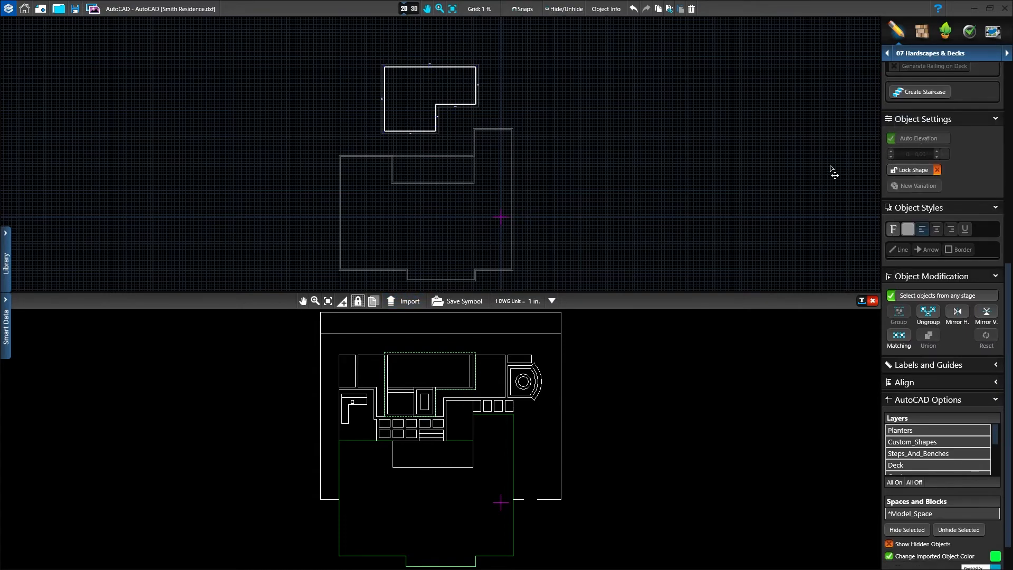
mouse_move(762, 206)
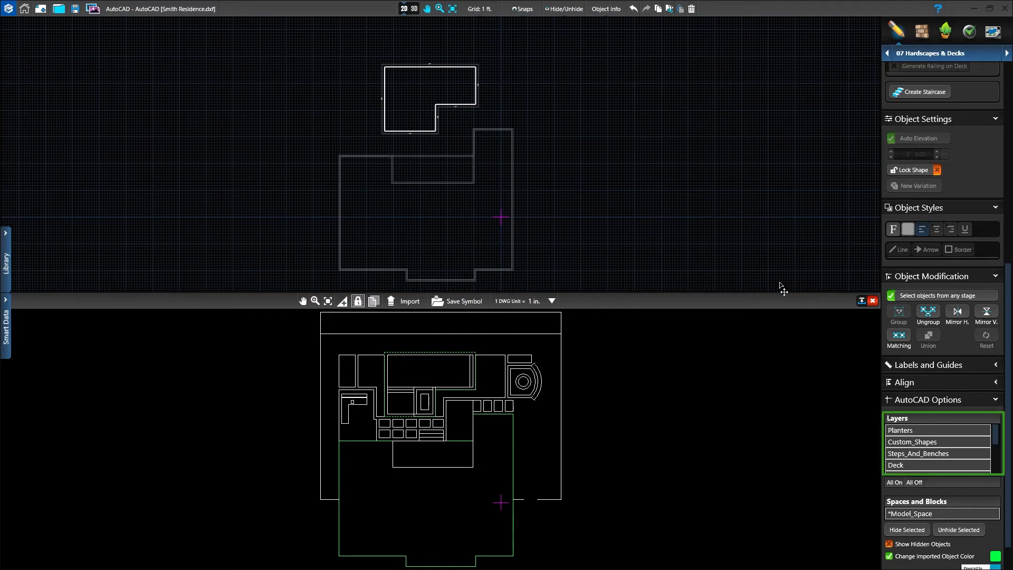
mouse_move(854, 464)
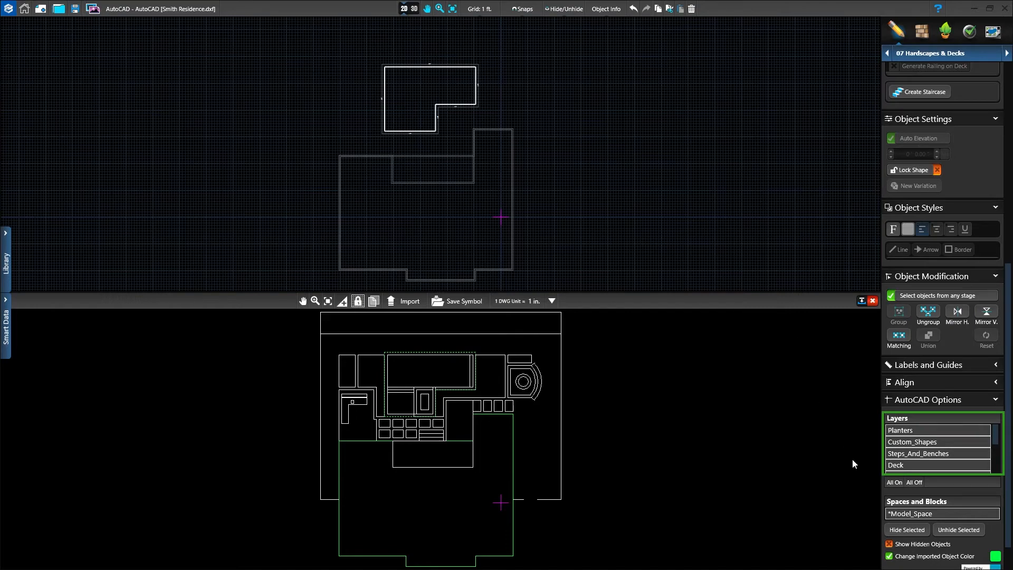
mouse_move(916, 492)
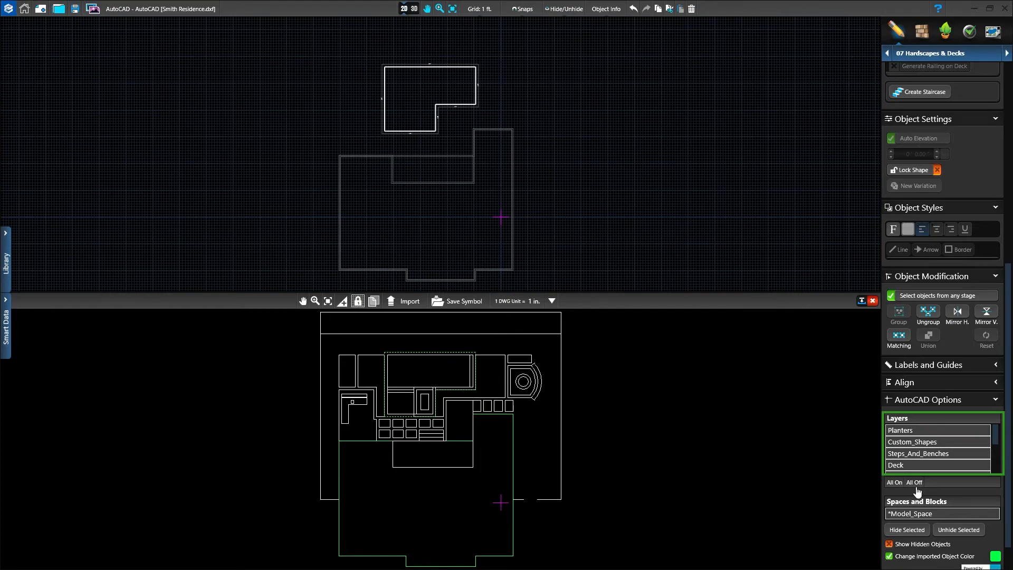
click(914, 482)
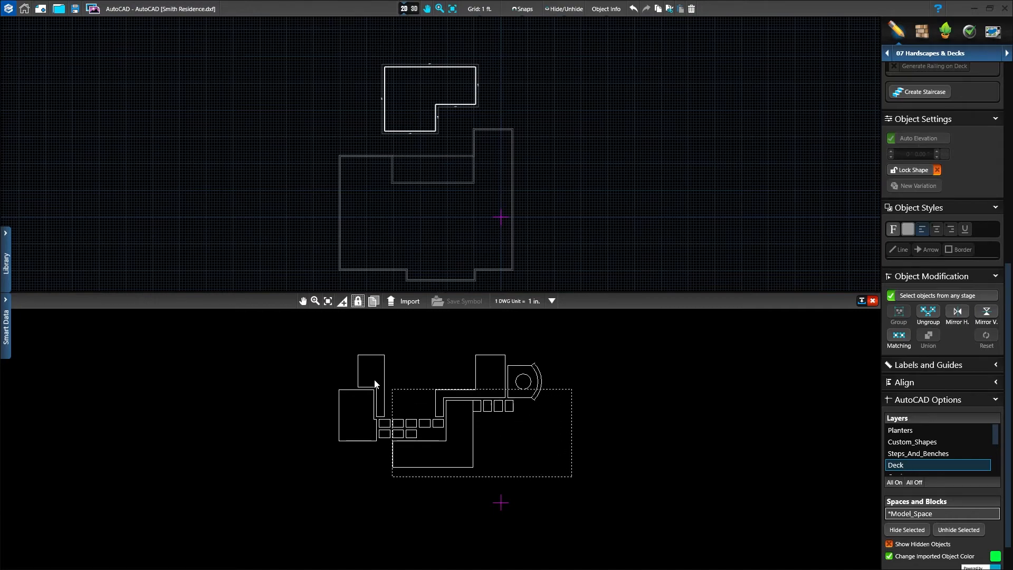
click(409, 301)
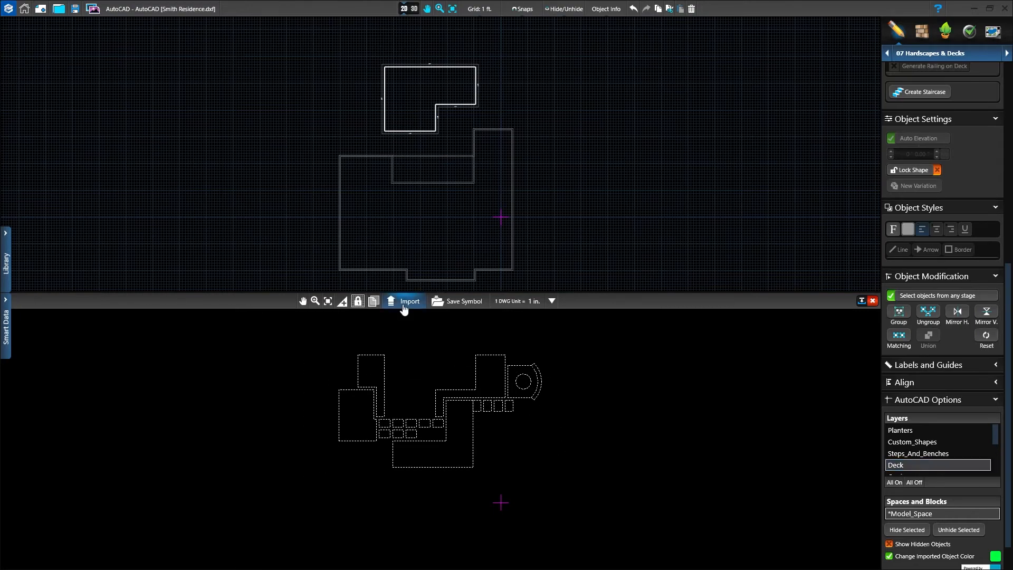
click(409, 301)
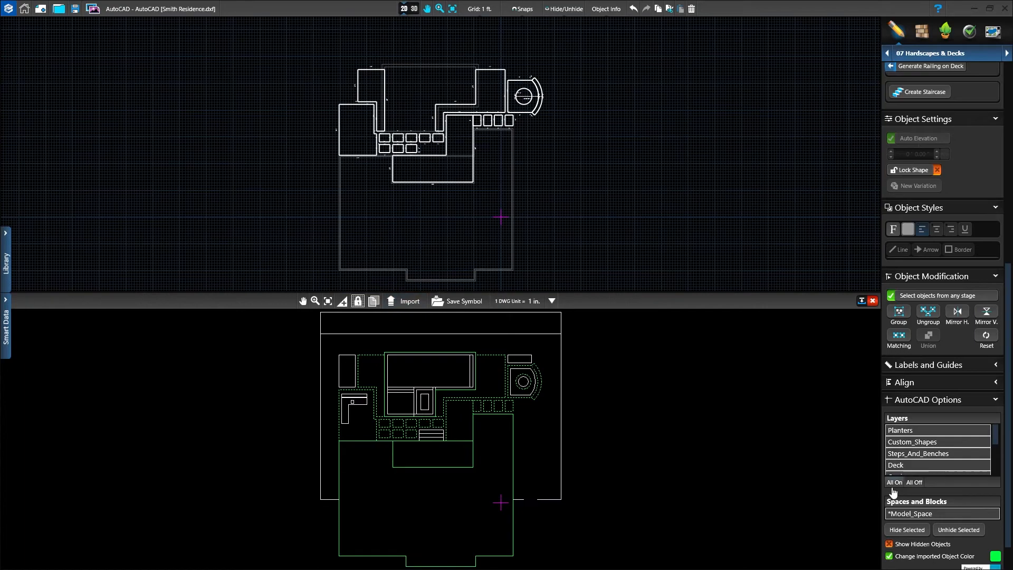
click(741, 448)
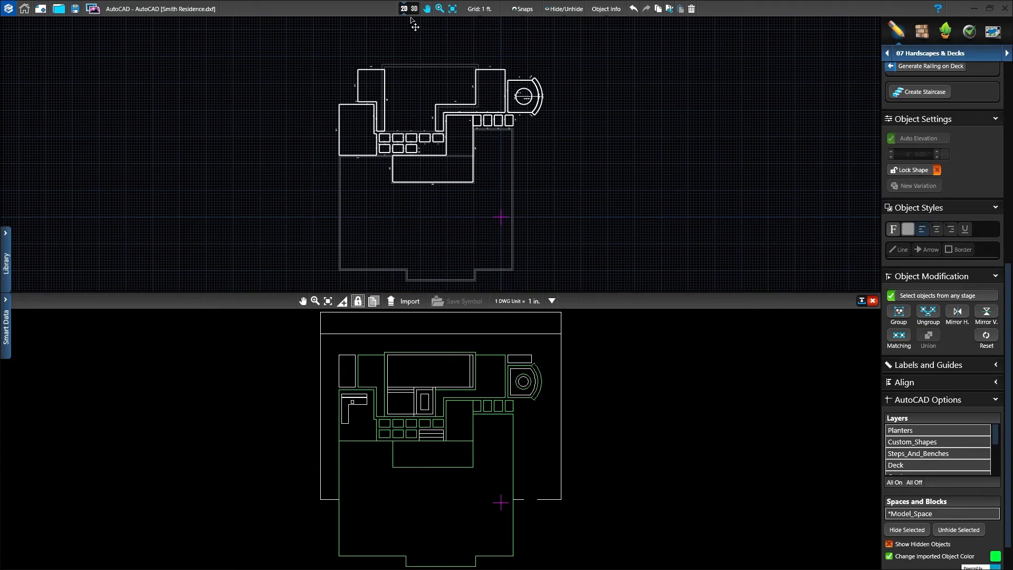
View the yard in 3D and select the patio slab beside the house
click(414, 8)
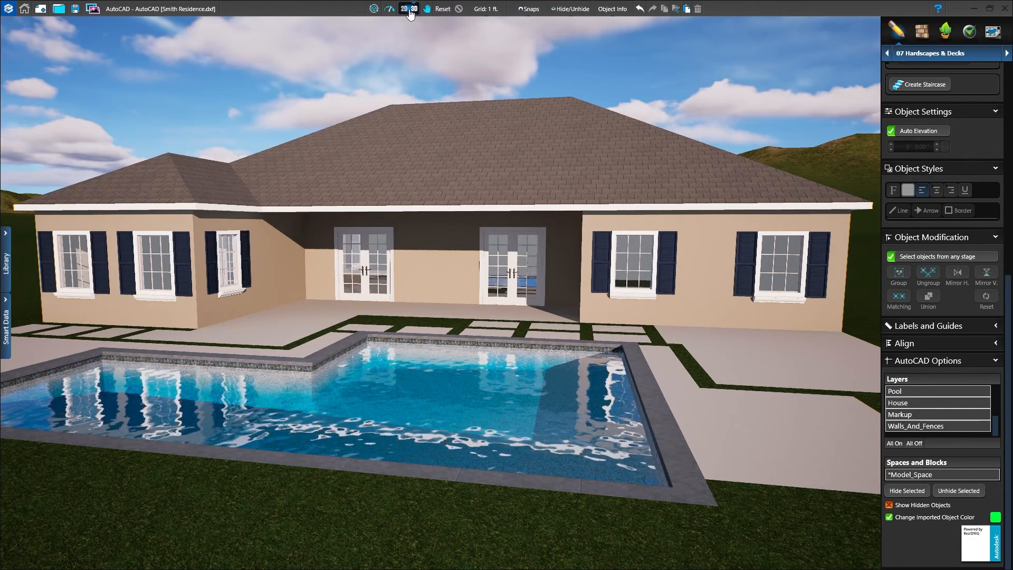
click(412, 8)
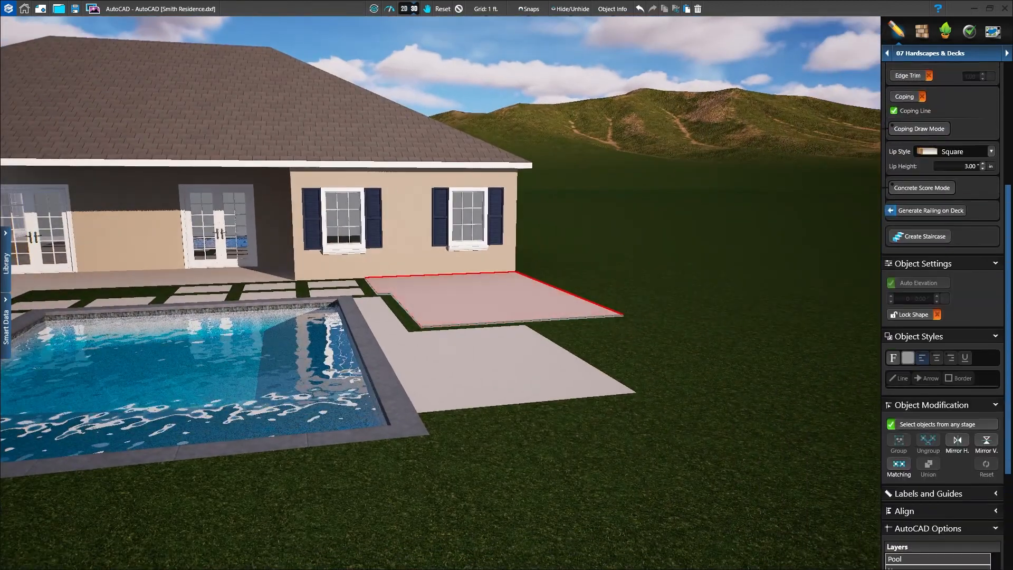
scroll(up, 3)
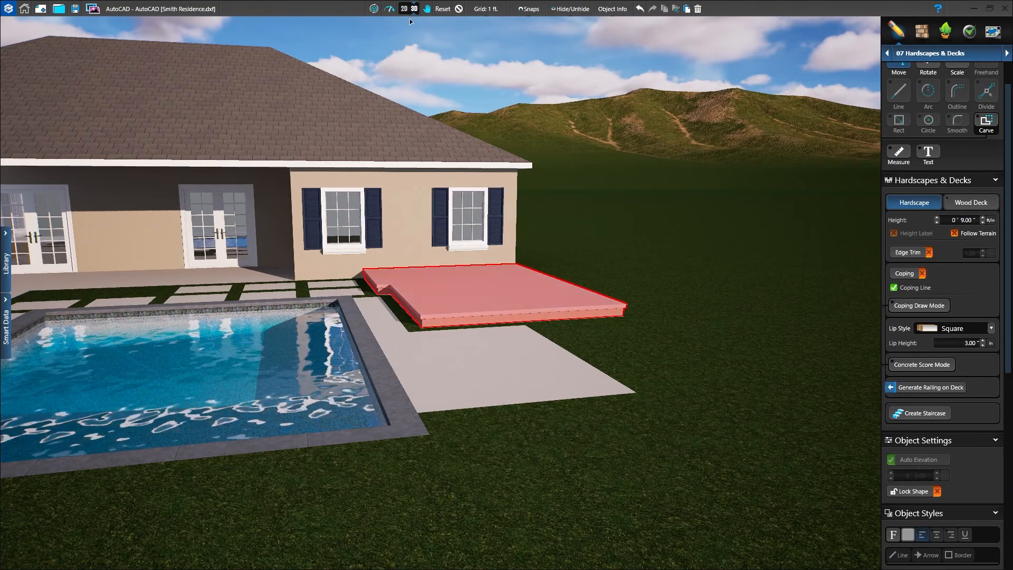
Return to the 2D plan and deselect the newly placed long rectangular planter
click(404, 9)
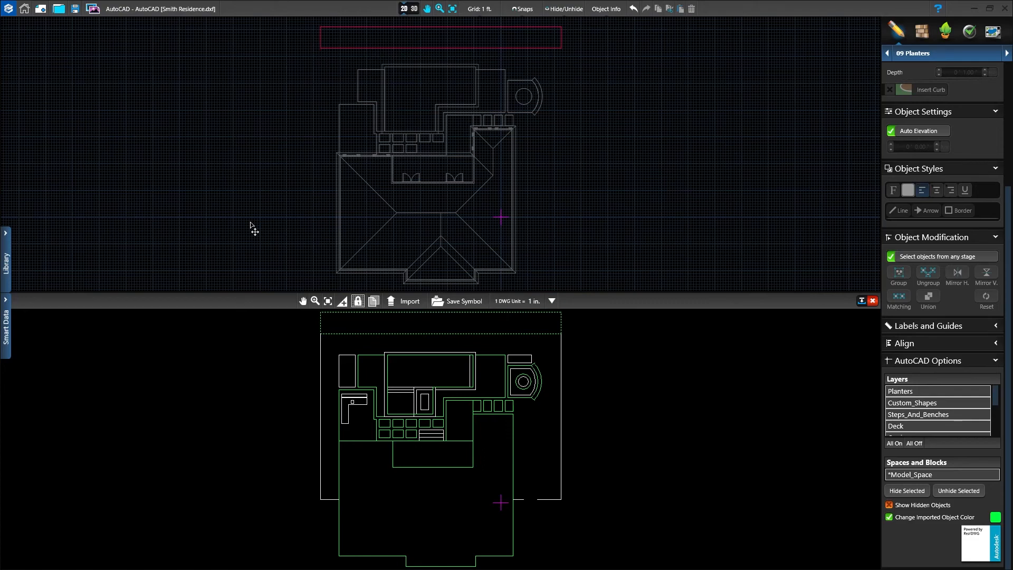
mouse_move(301, 31)
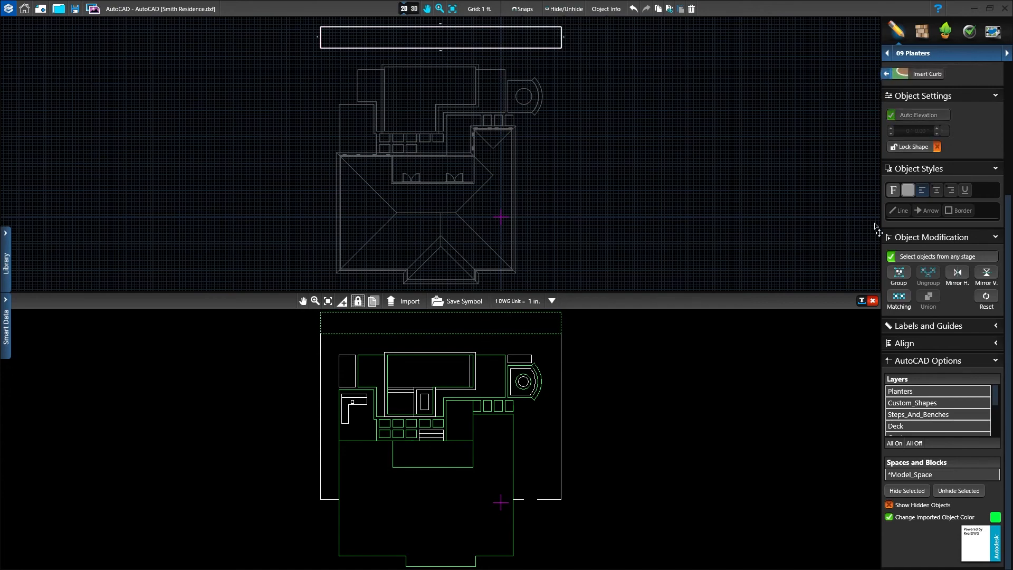
click(440, 37)
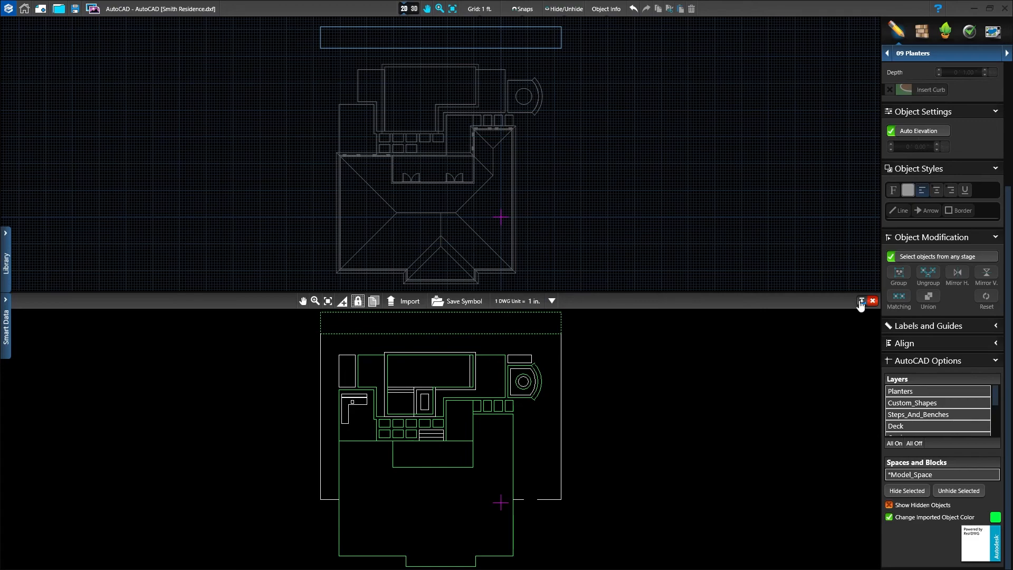
Close the Smith Residence AutoCAD file, confirming Yes in the close dialog
click(871, 301)
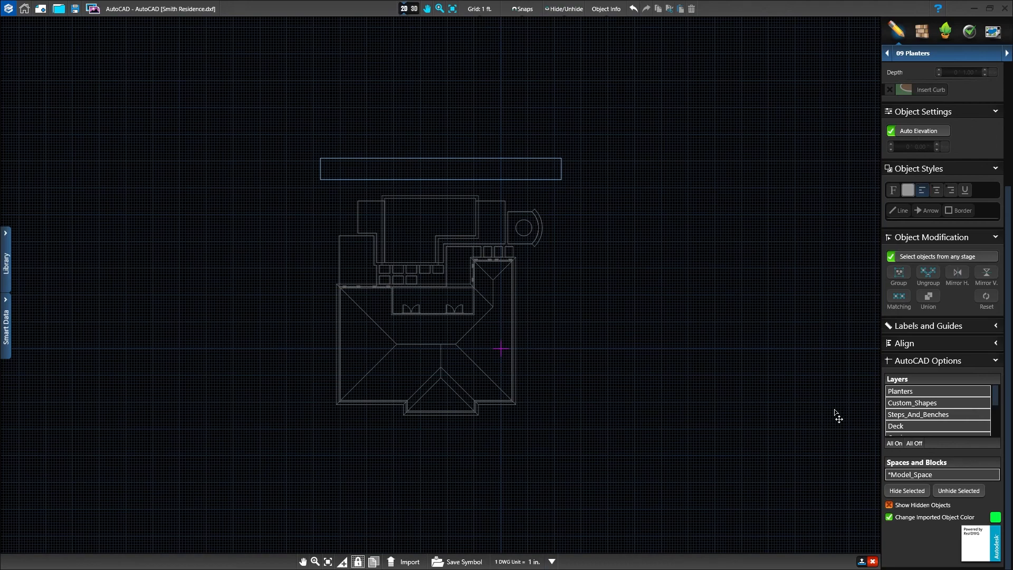
mouse_move(872, 561)
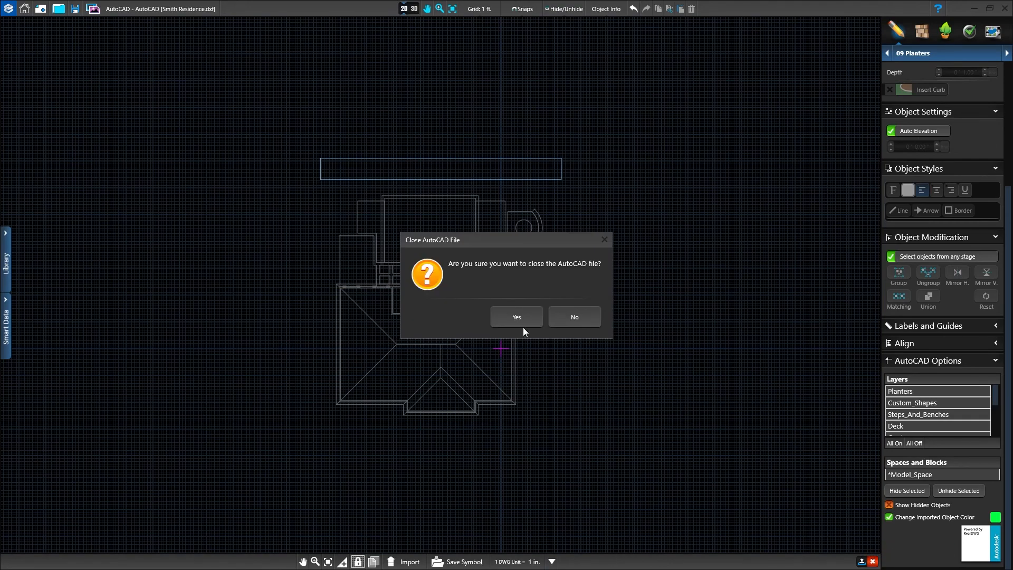
click(515, 316)
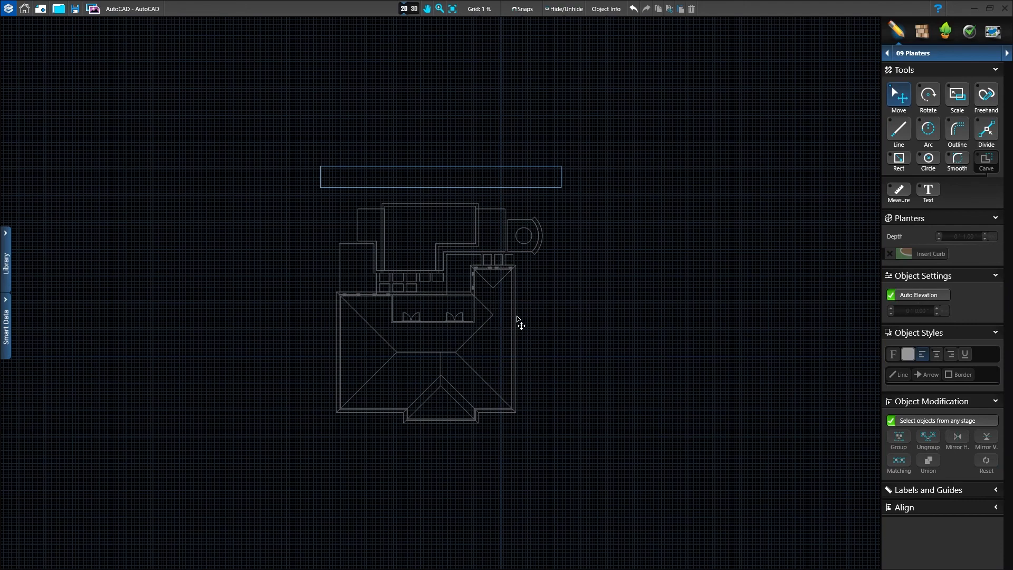